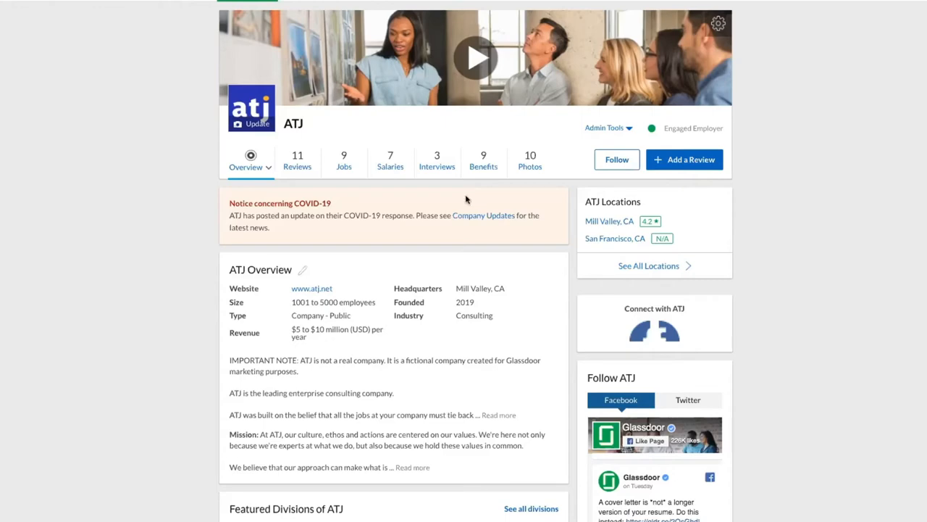
Scroll to ATJ's Why Work With Us section and view the Culture, then Our Story tabs.
scroll("down", 3)
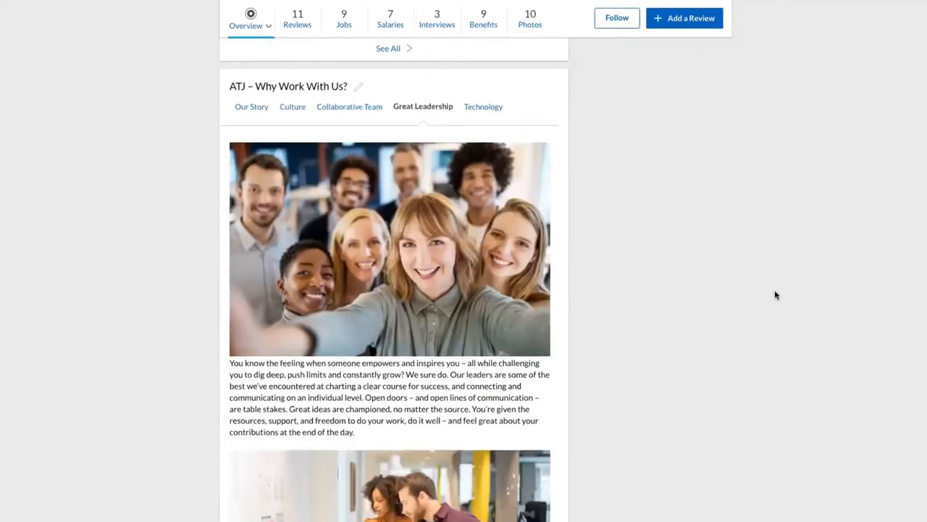
scroll("down", 3)
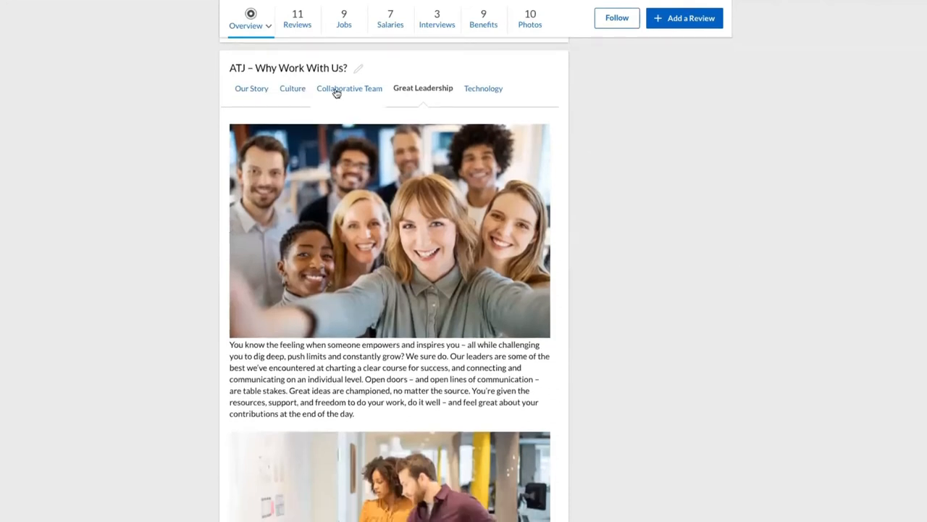
left_click(292, 88)
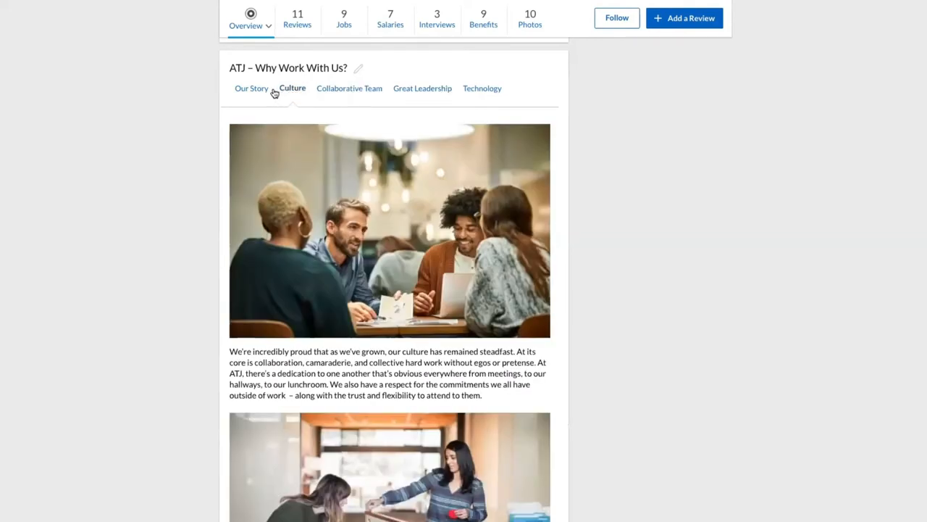
left_click(252, 88)
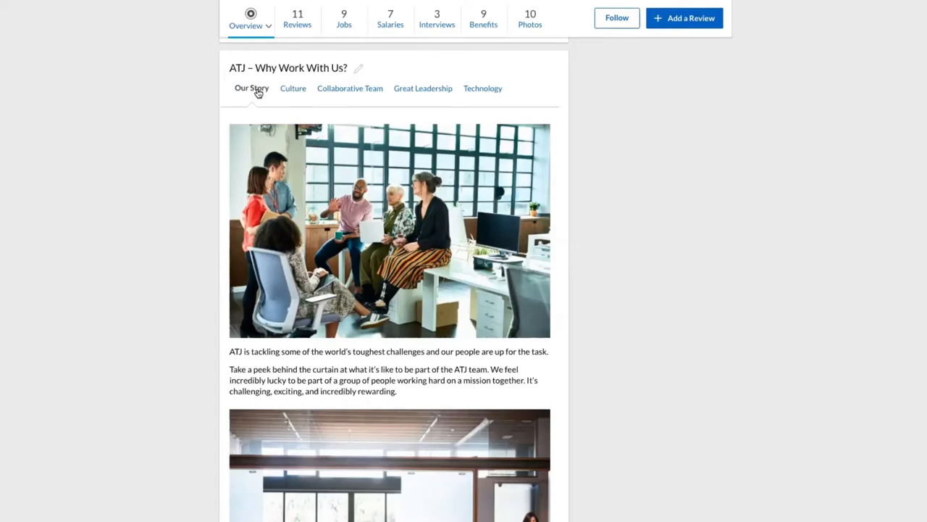
View the Collaborative Team story, then switch to the Glassdoor for Employers dashboard.
scroll("down", 3)
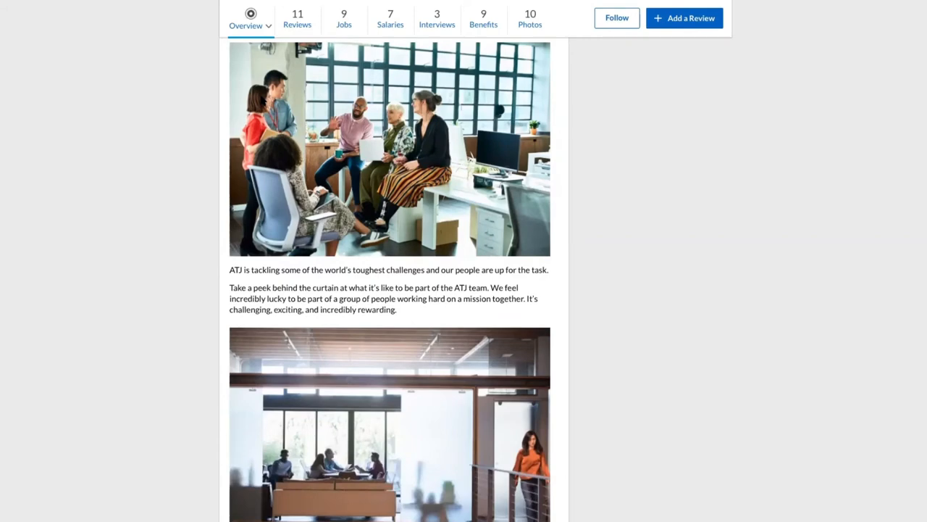
scroll("down", 3)
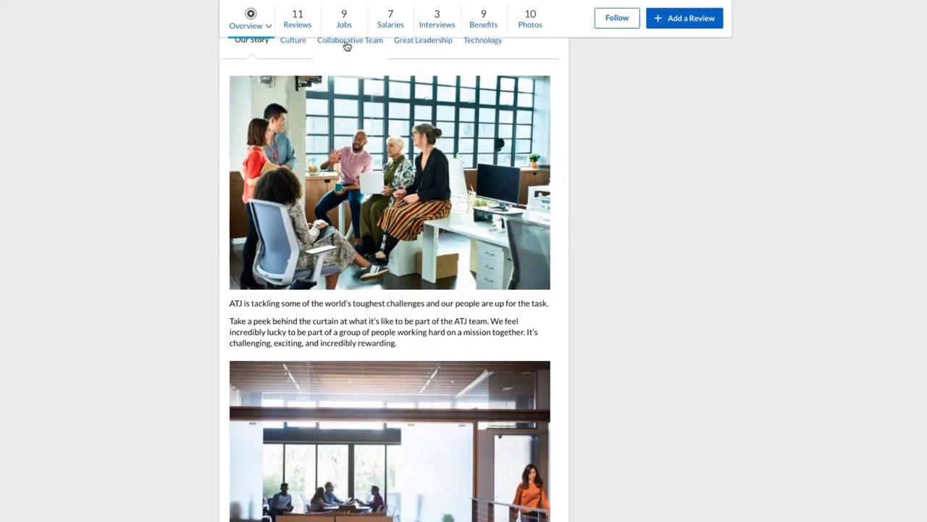
left_click(350, 40)
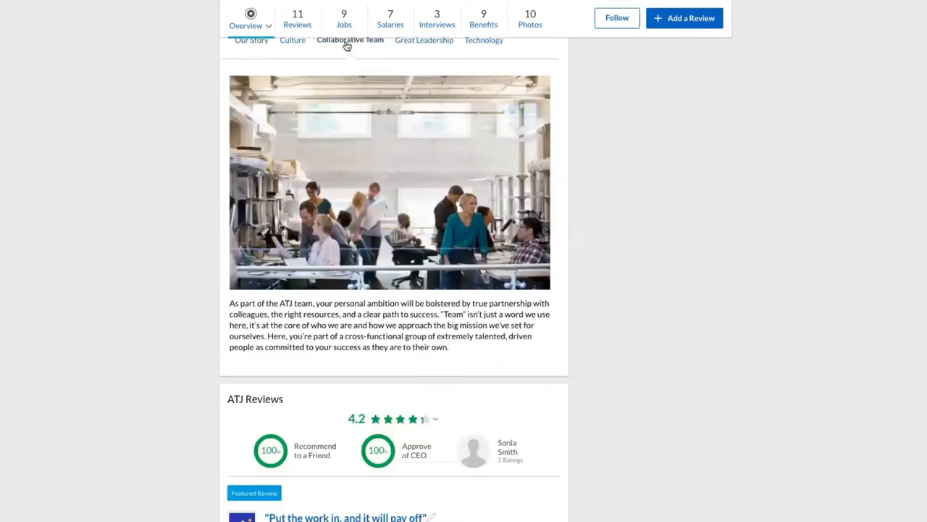
left_click(292, 40)
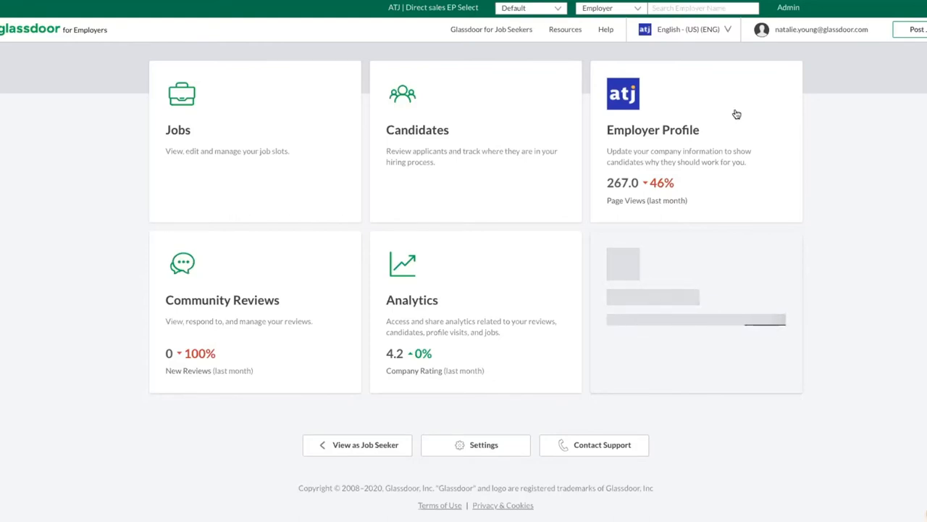
Open the Employer Profile's Company Story editor and scroll through the Our Story title and content.
left_click(653, 130)
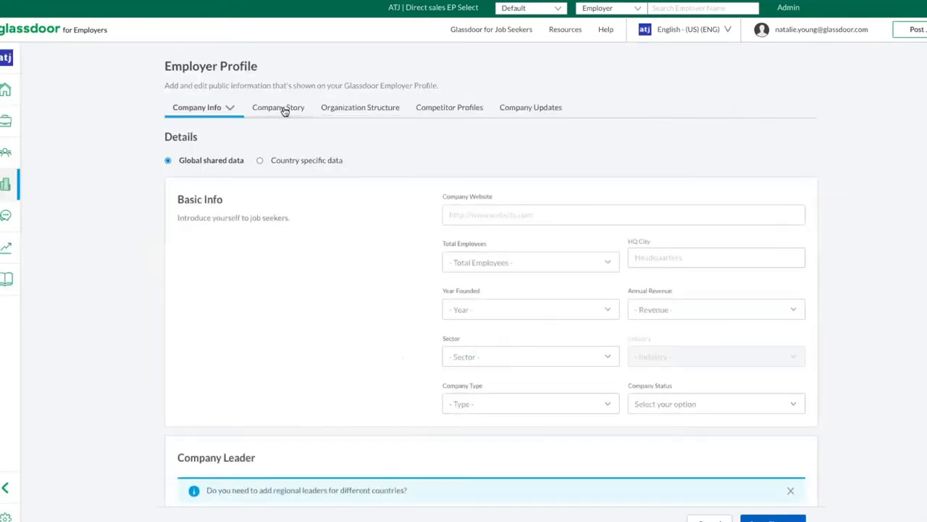
left_click(278, 107)
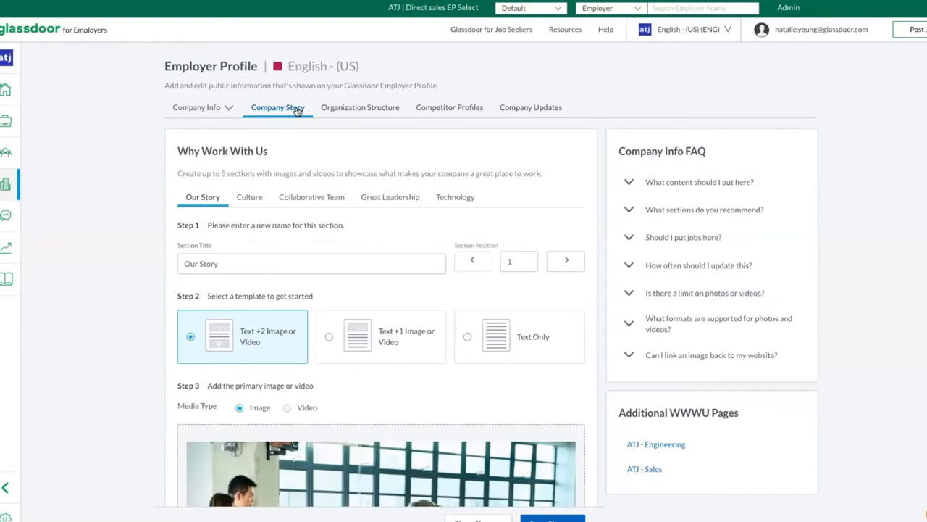
left_click(311, 263)
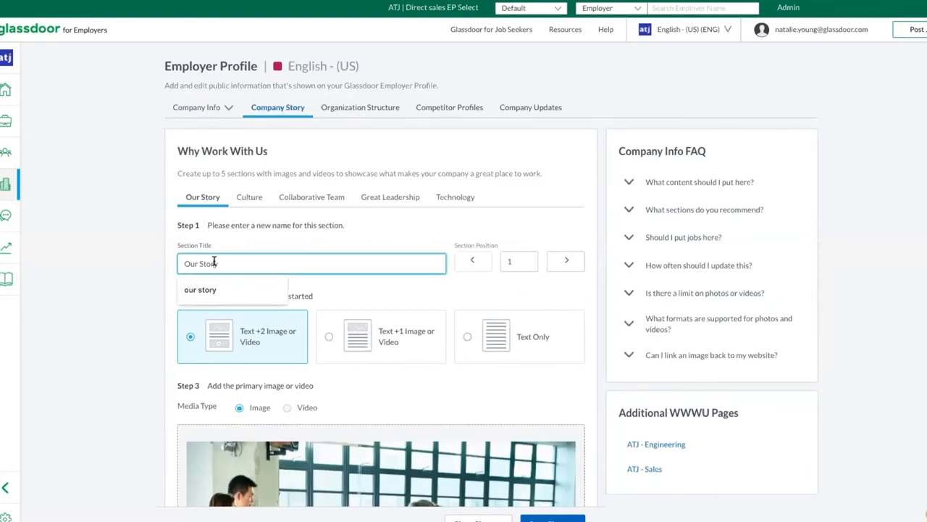
left_click(566, 261)
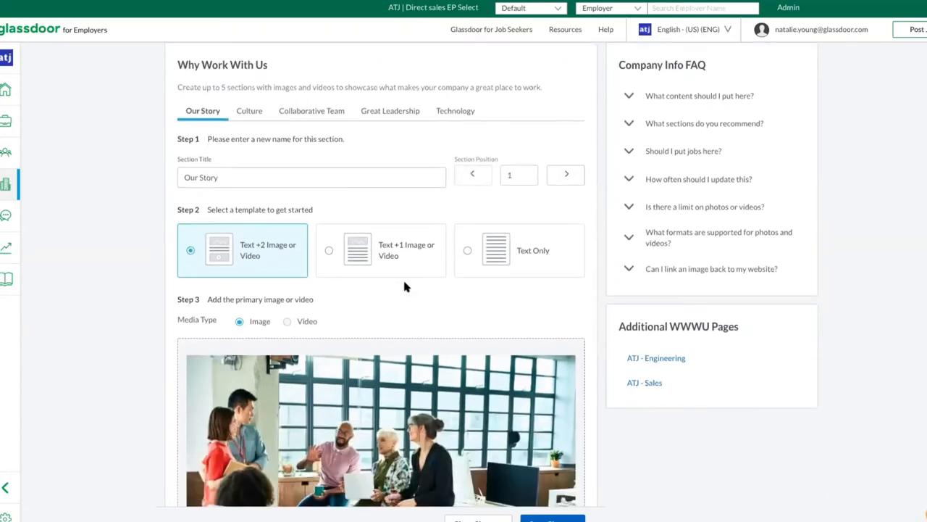
scroll("down", 3)
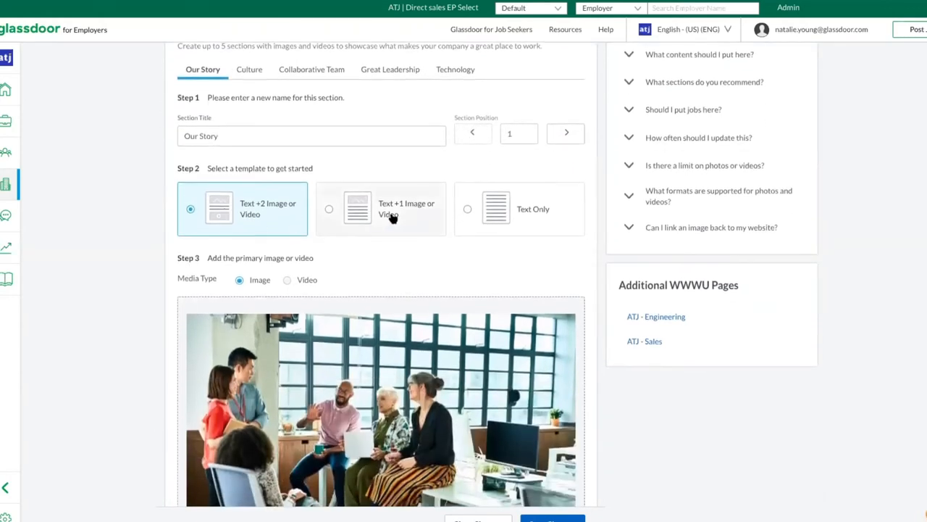
mouse_move(518, 219)
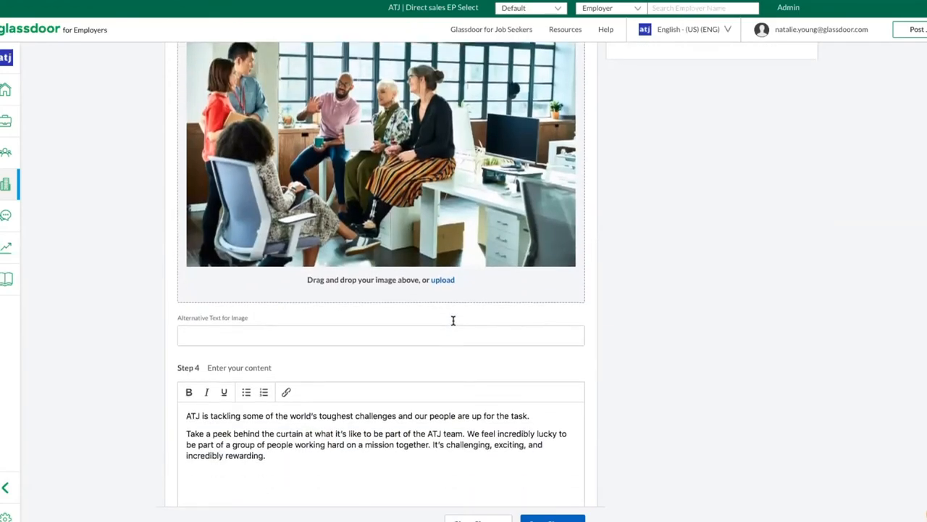
scroll("down", 3)
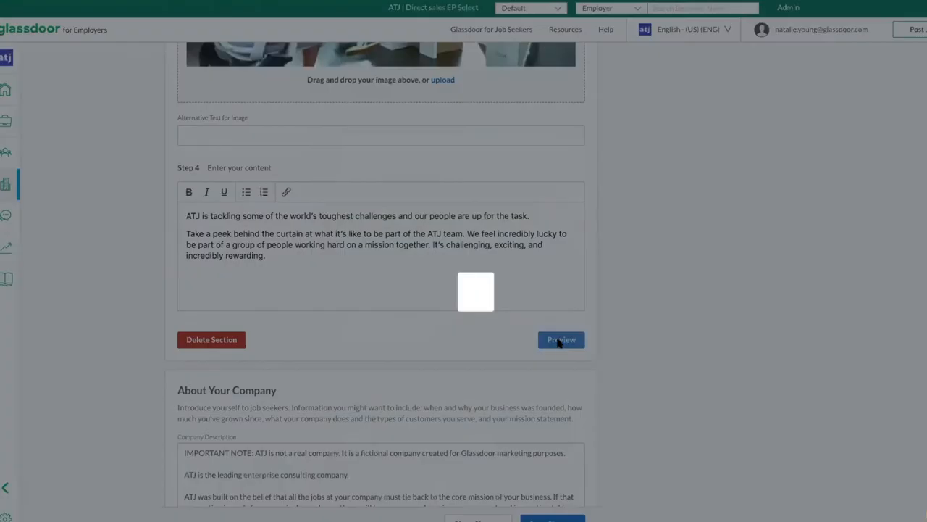
left_click(561, 339)
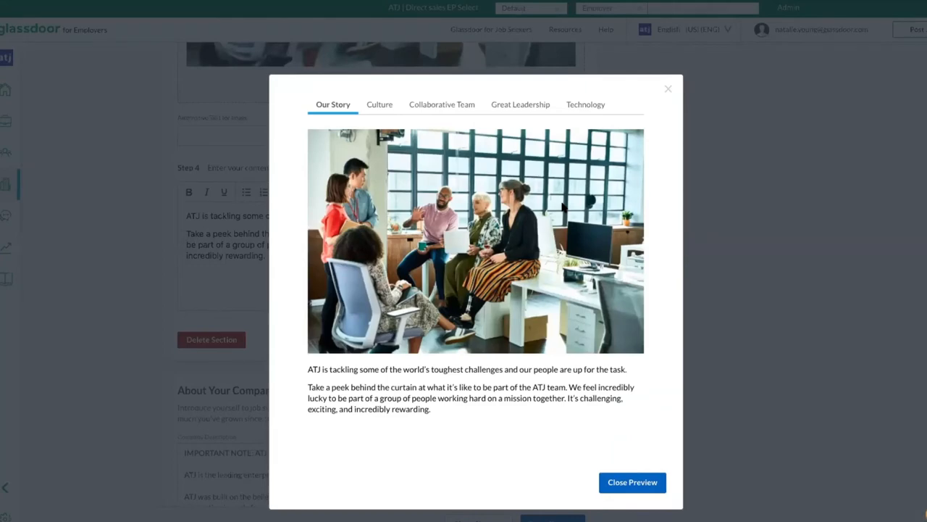
mouse_move(640, 411)
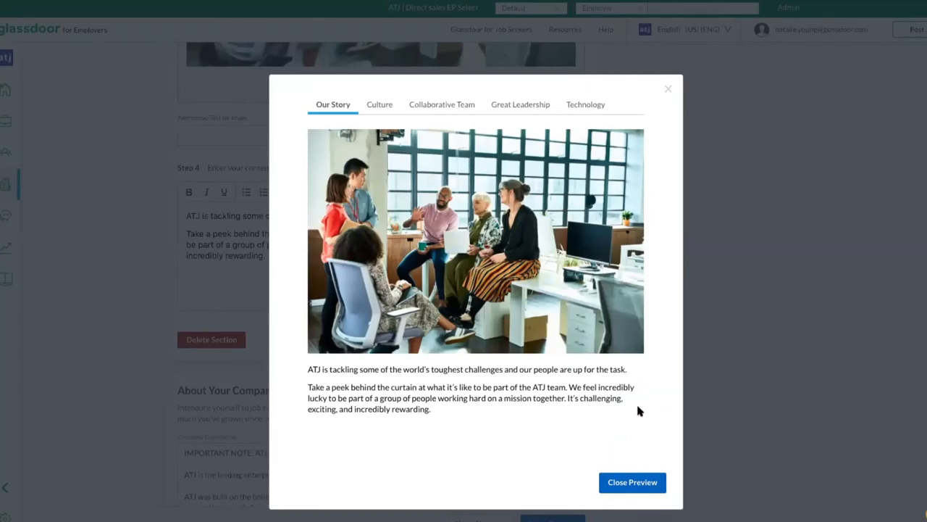
mouse_move(632, 482)
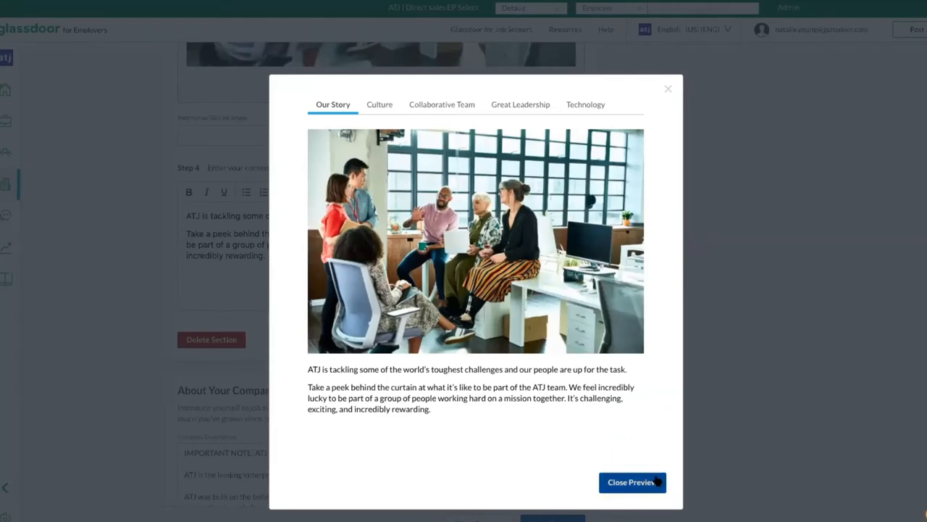
left_click(632, 482)
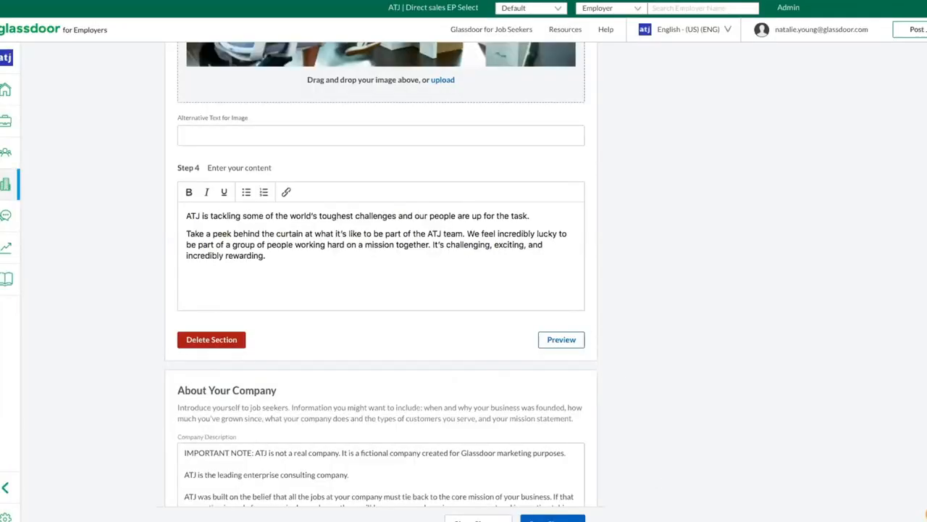
mouse_move(316, 8)
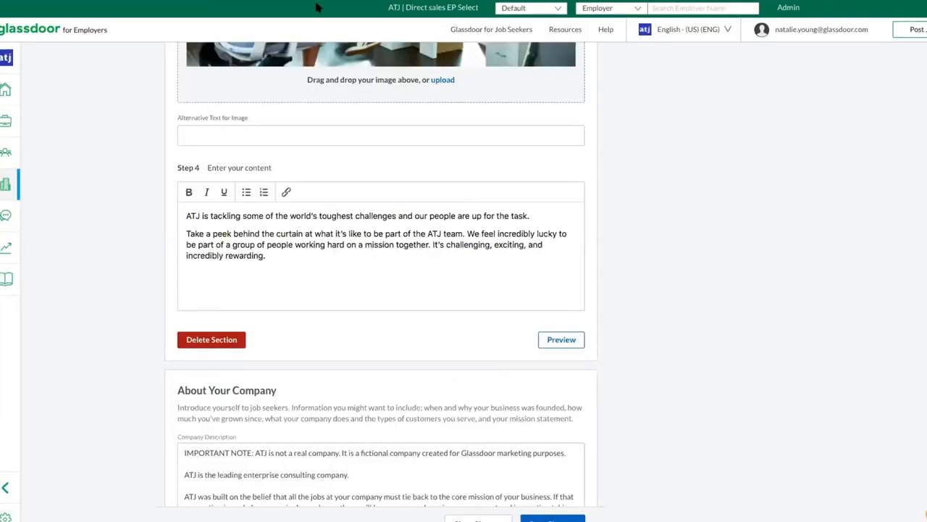
Return to ATJ's public profile and scroll to the Why Work With Us Culture story.
left_click(561, 339)
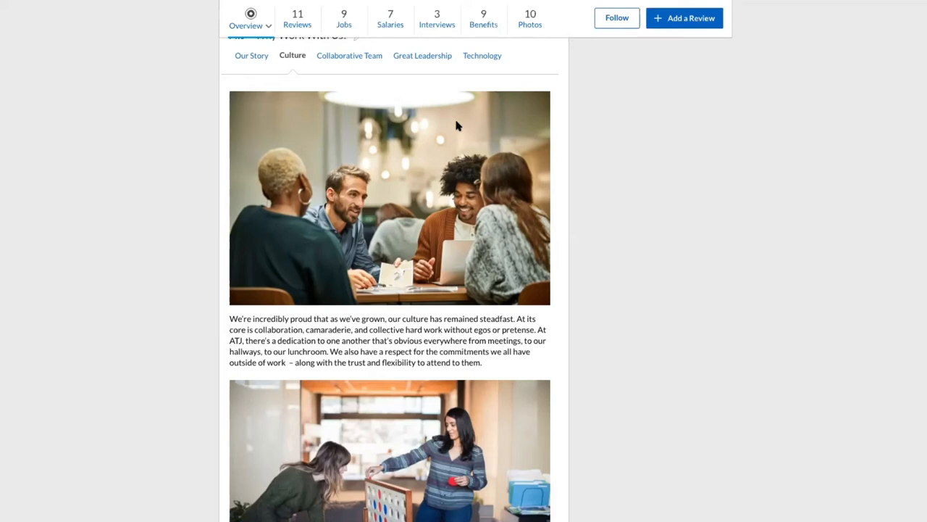
mouse_move(290, 103)
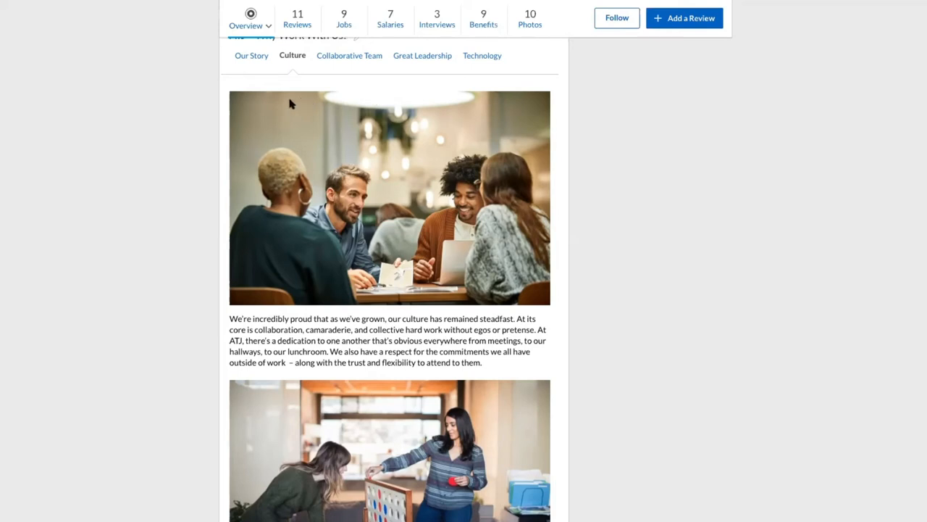
mouse_move(303, 122)
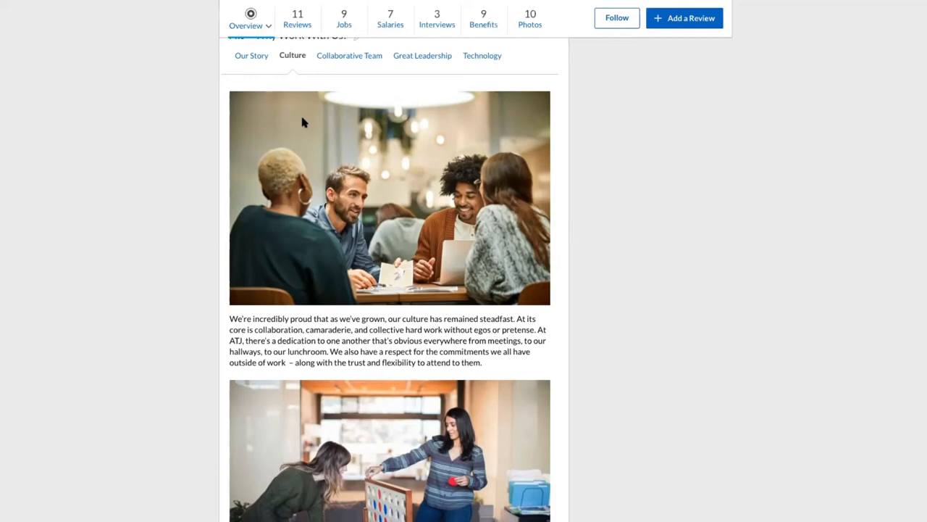
mouse_move(293, 55)
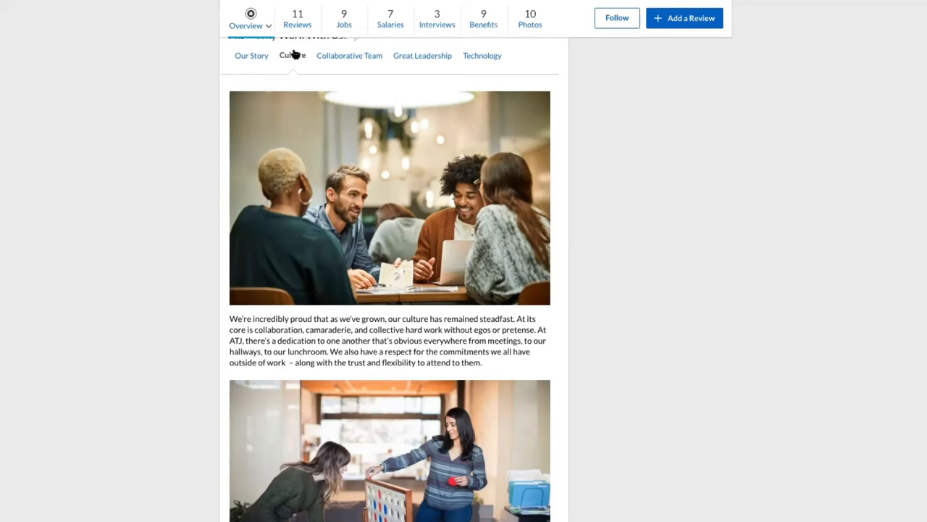
scroll("down", 3)
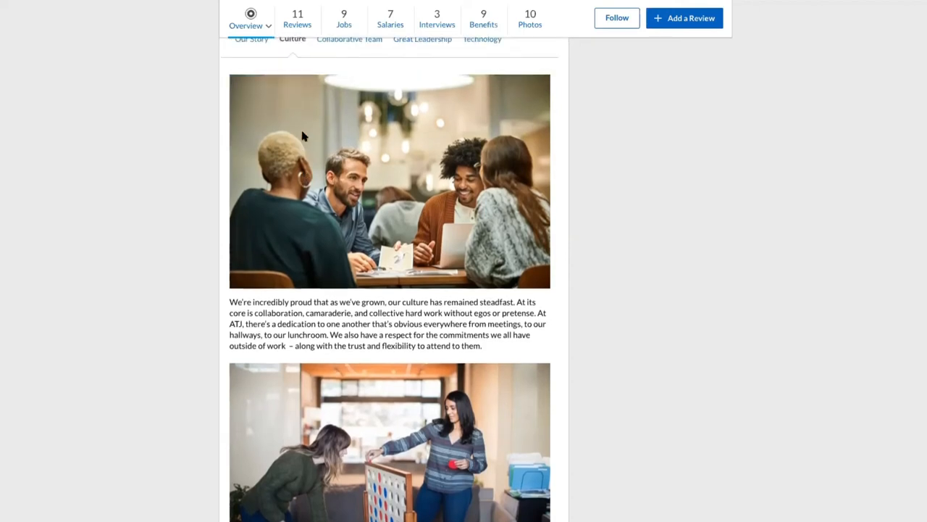
View the Technology story, then the Great Leadership story in Why Work With Us.
left_click(482, 66)
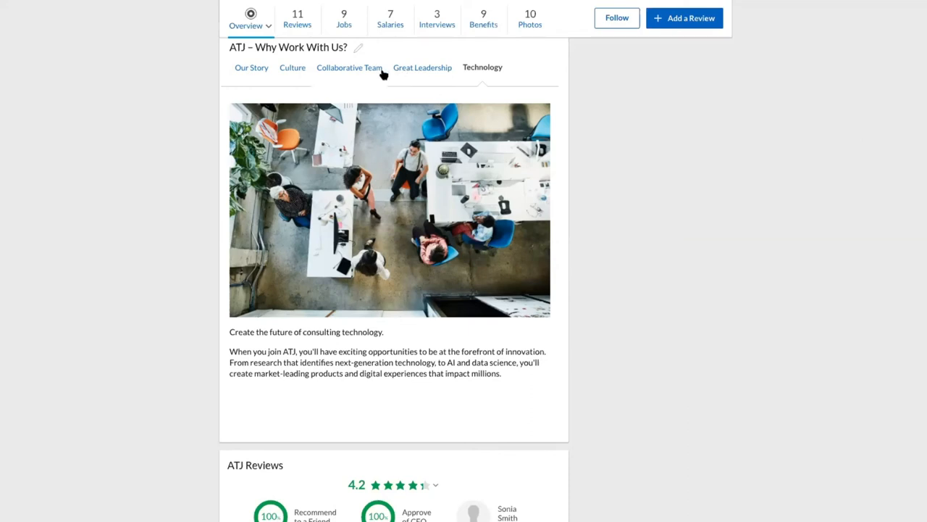
left_click(422, 68)
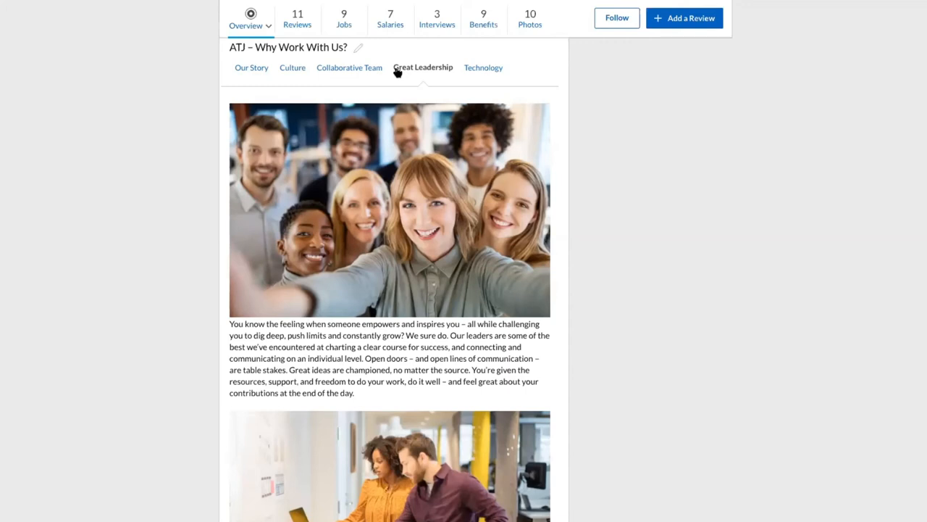
mouse_move(396, 72)
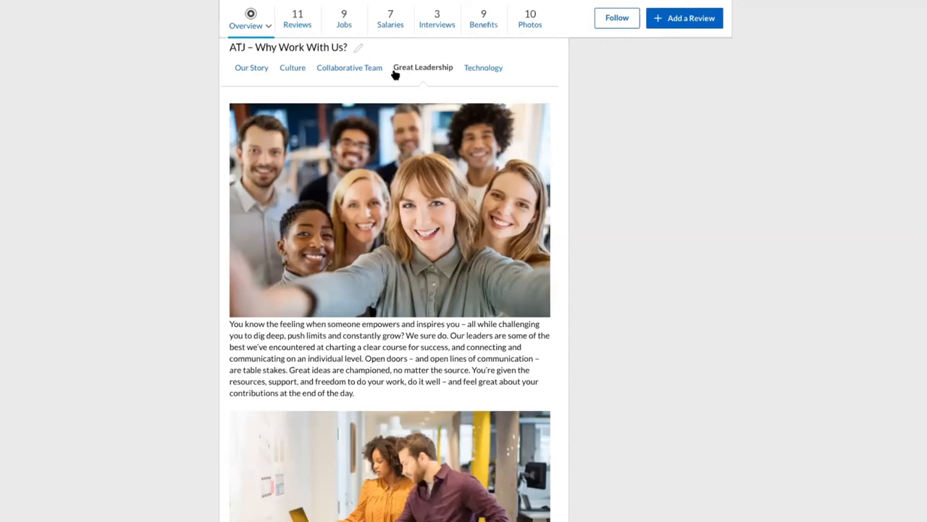